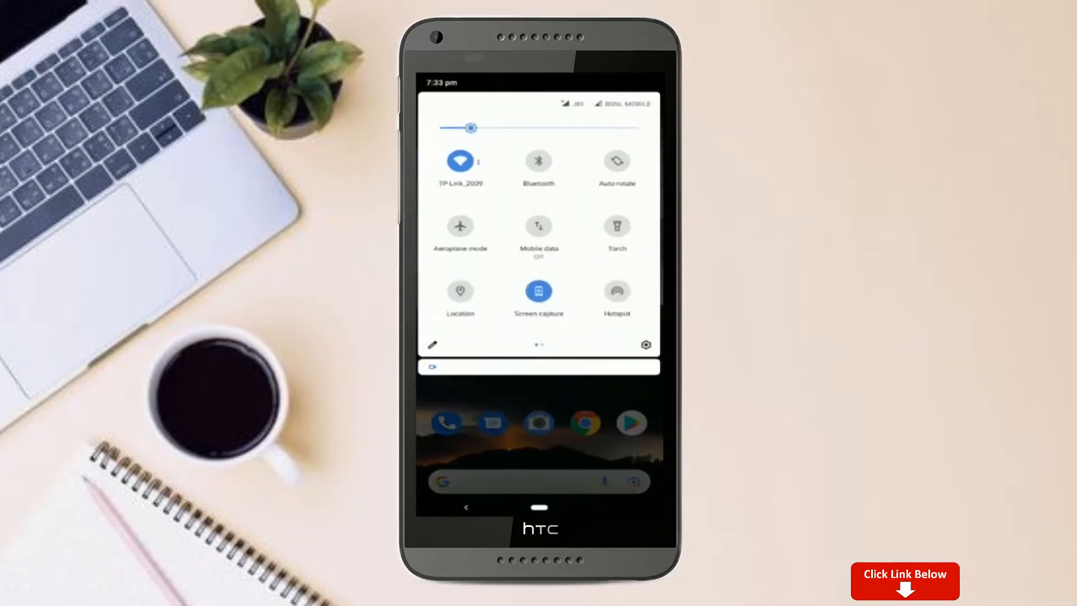
# Open the phone's full Settings from the quick settings gear icon.
pyautogui.click(645, 344)
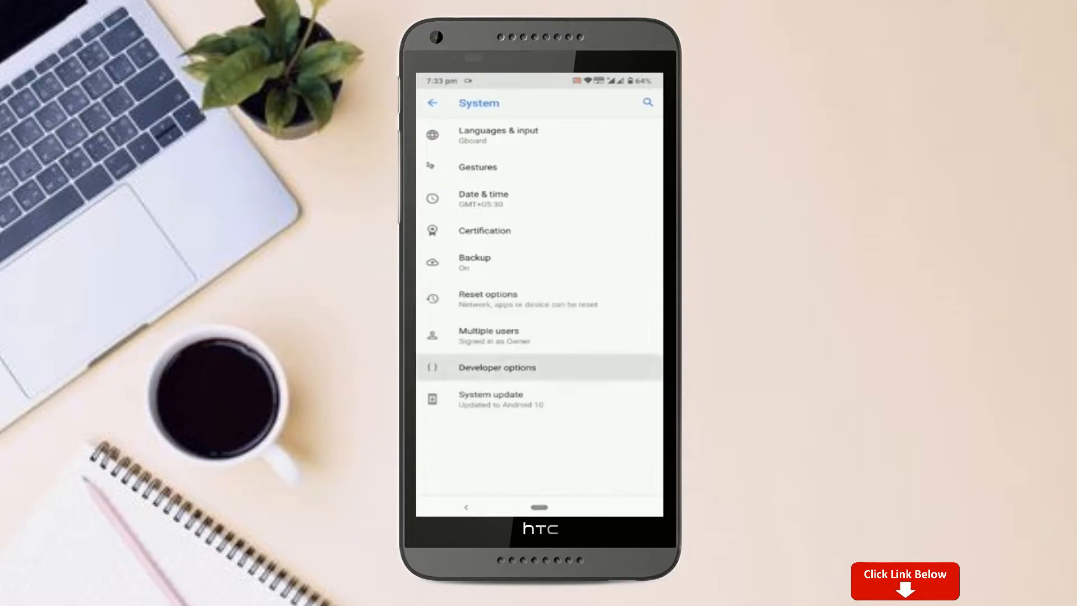
# Open Developer options and scroll down to review OEM unlocking.
pyautogui.click(496, 366)
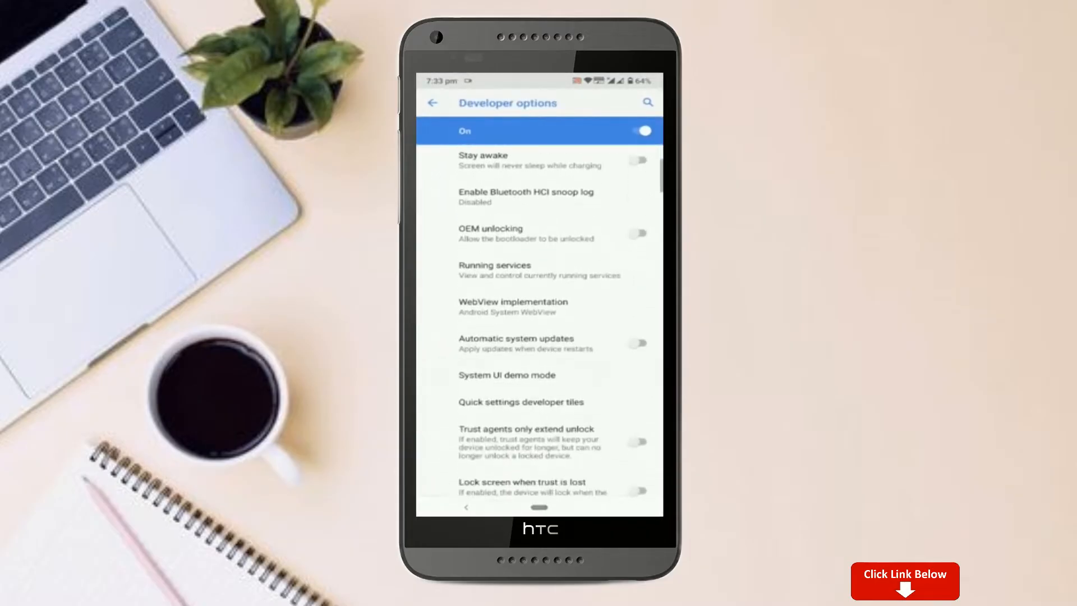
pyautogui.scroll(-3)
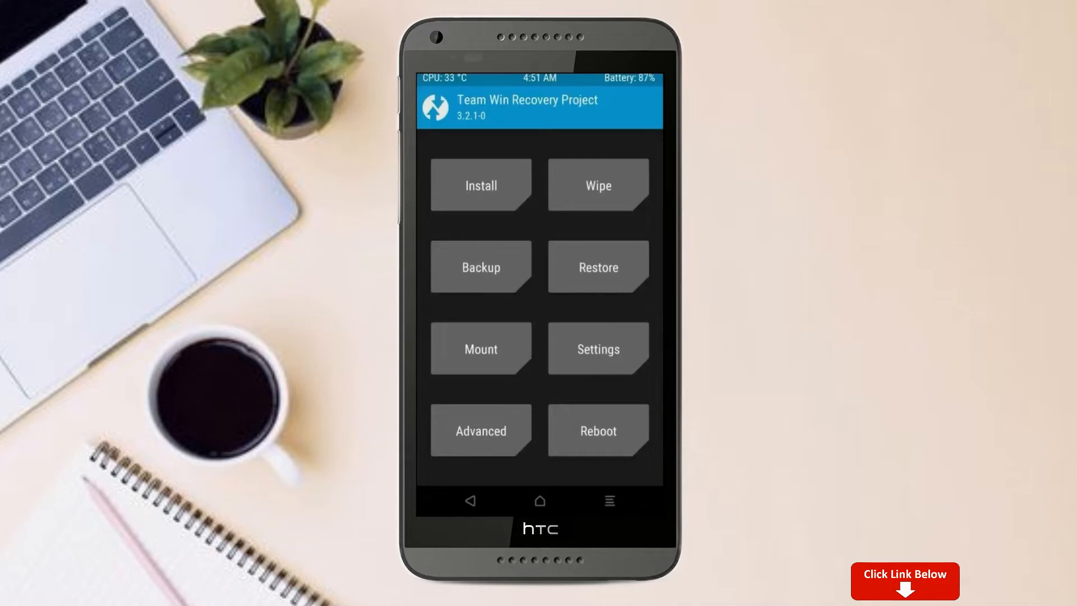
# Create a full TWRP backup (about 5549 MB) and return to the main menu.
pyautogui.click(479, 266)
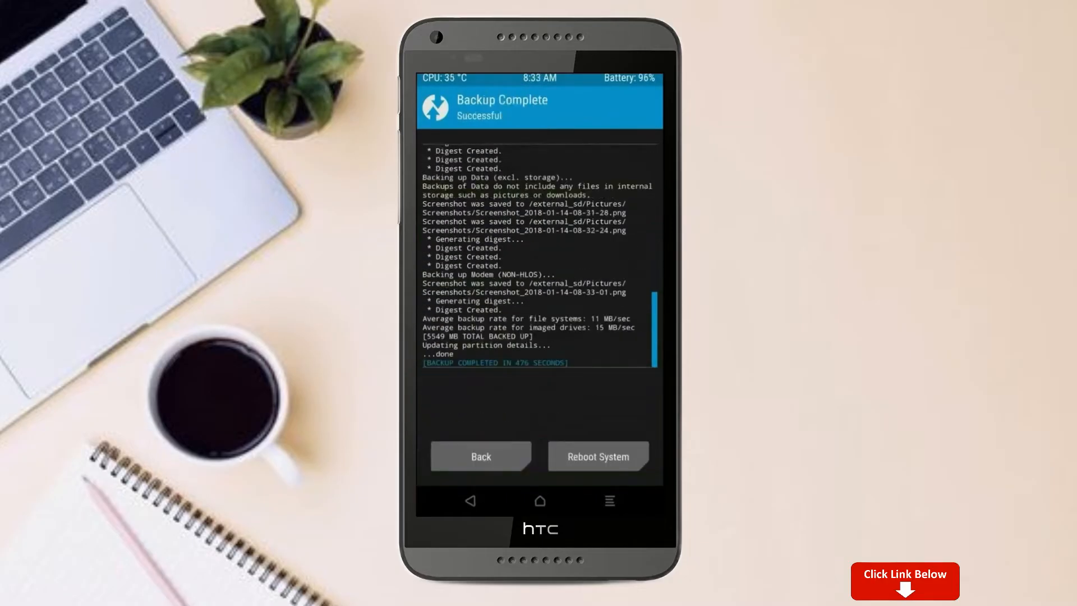
pyautogui.click(480, 456)
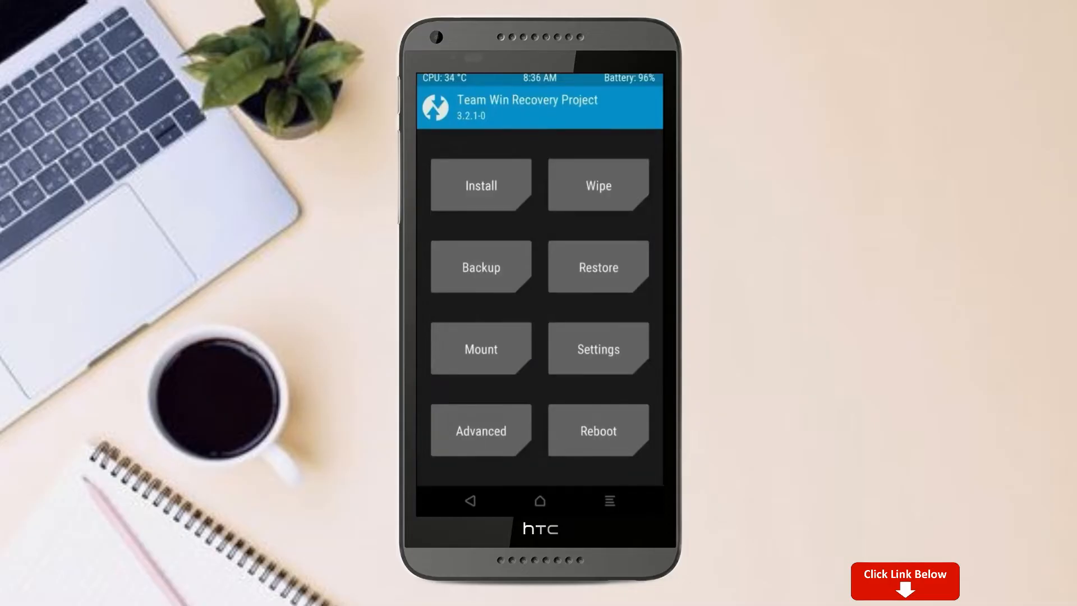
# Factory-reset via Wipe, clearing data, cache and Dalvik, then go back to the main menu.
pyautogui.click(596, 185)
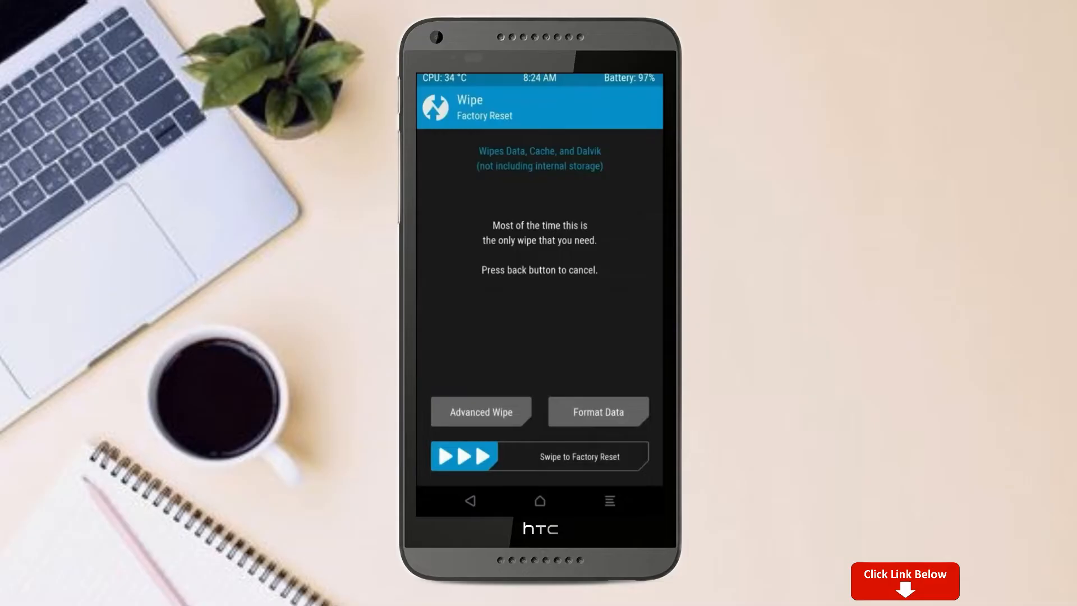
pyautogui.click(480, 411)
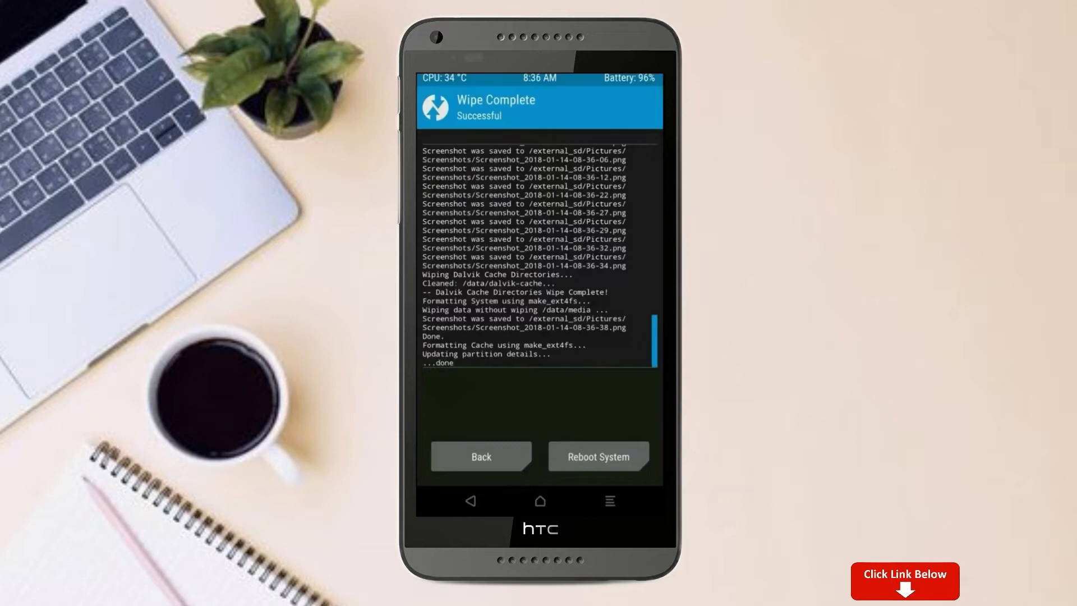
pyautogui.click(480, 456)
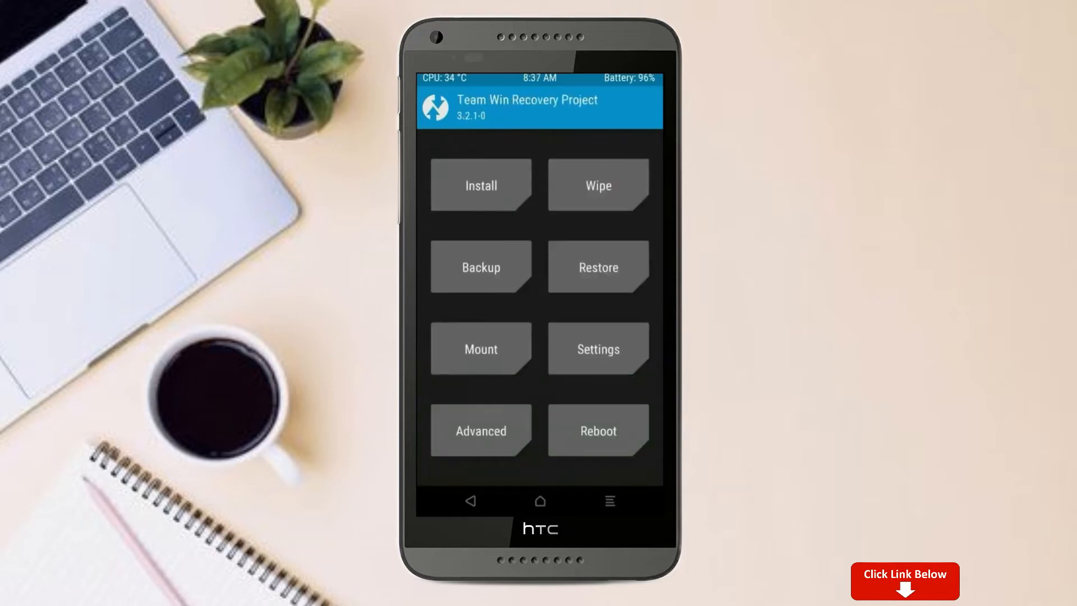
# Flash lineage OS Ver 19.1 Build_2022.Zip from the micro SD card.
pyautogui.click(480, 185)
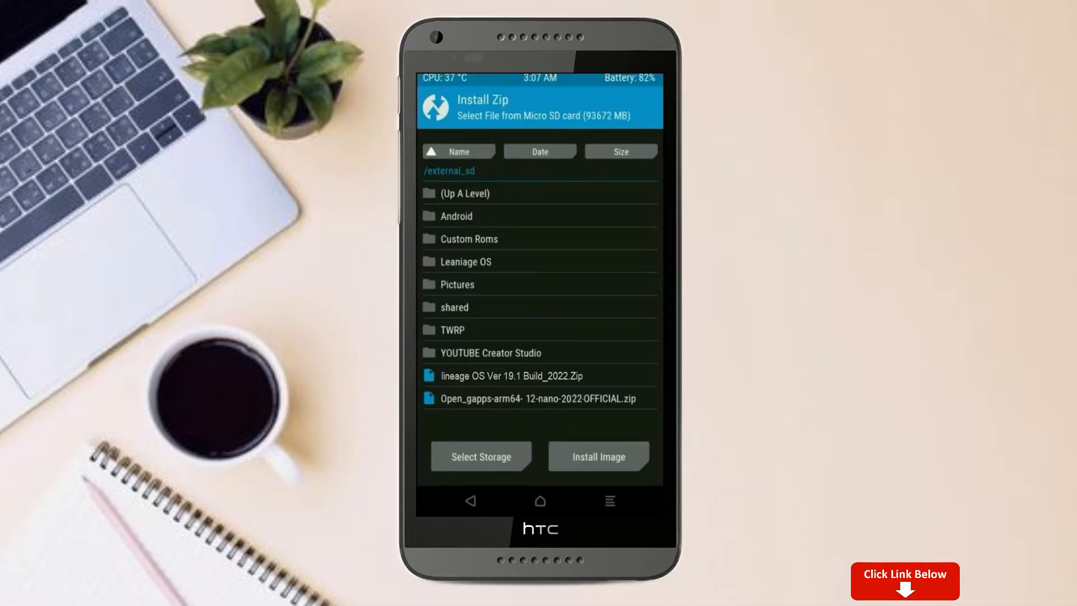
pyautogui.click(516, 376)
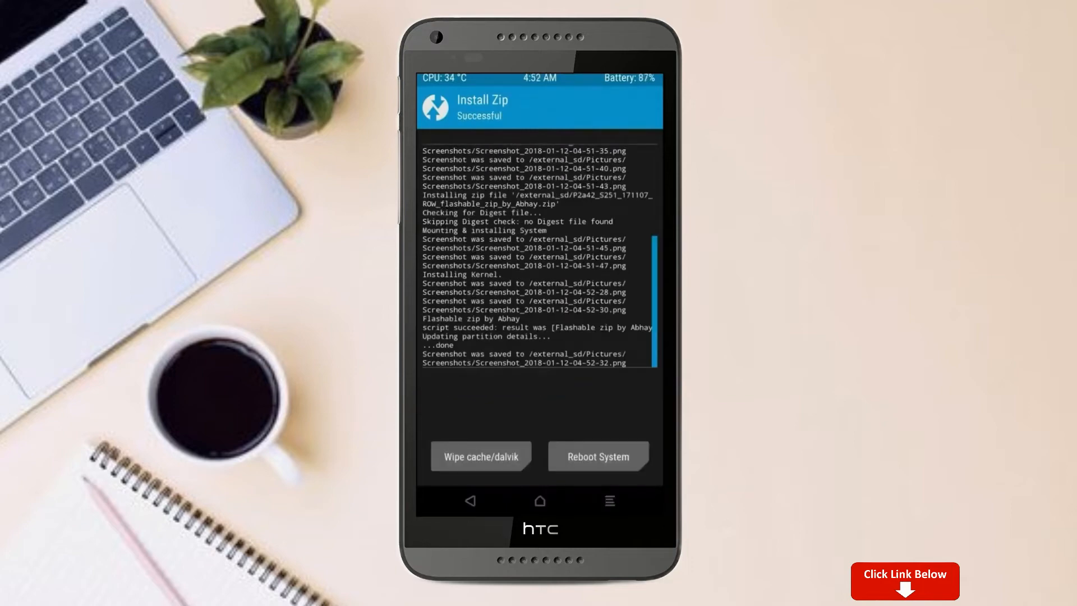
# Wipe cache and Dalvik, then reboot into the new Lineage OS system.
pyautogui.click(480, 456)
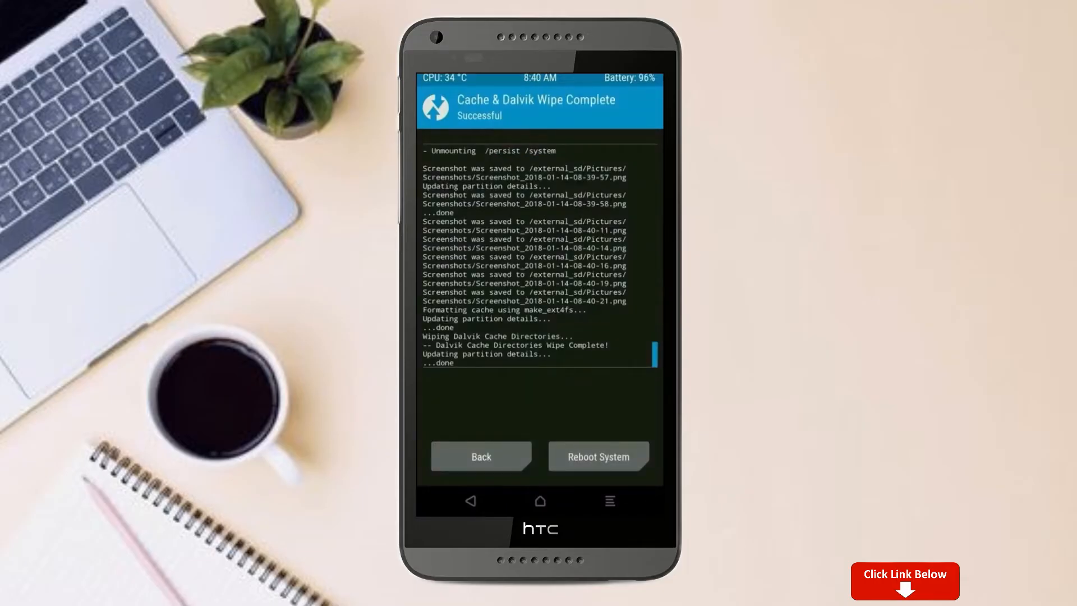
pyautogui.click(597, 456)
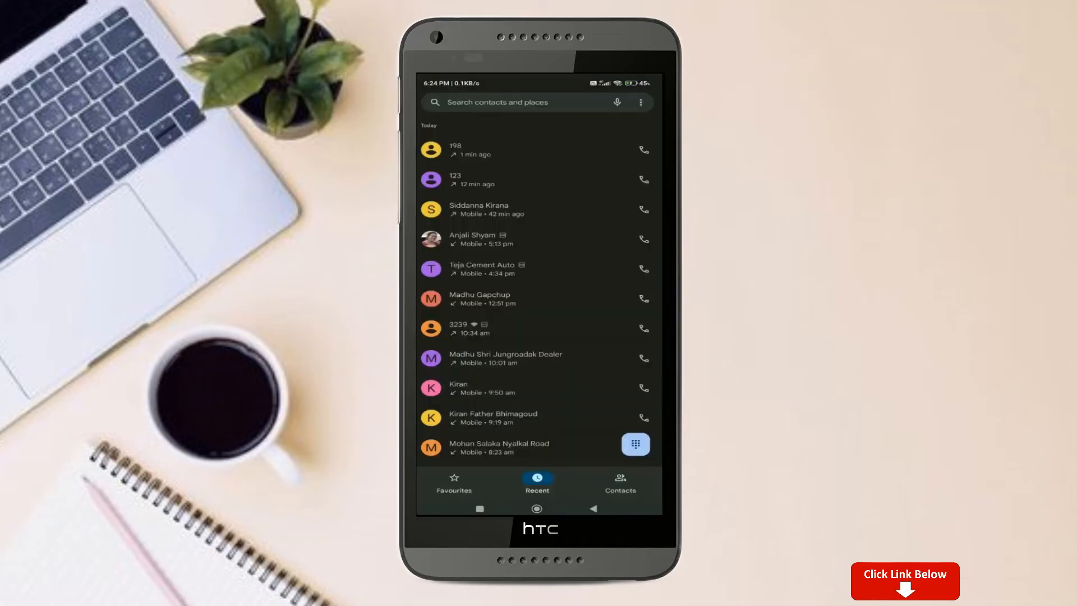
# Call 198 from Recents and hang up the test call.
pyautogui.click(643, 150)
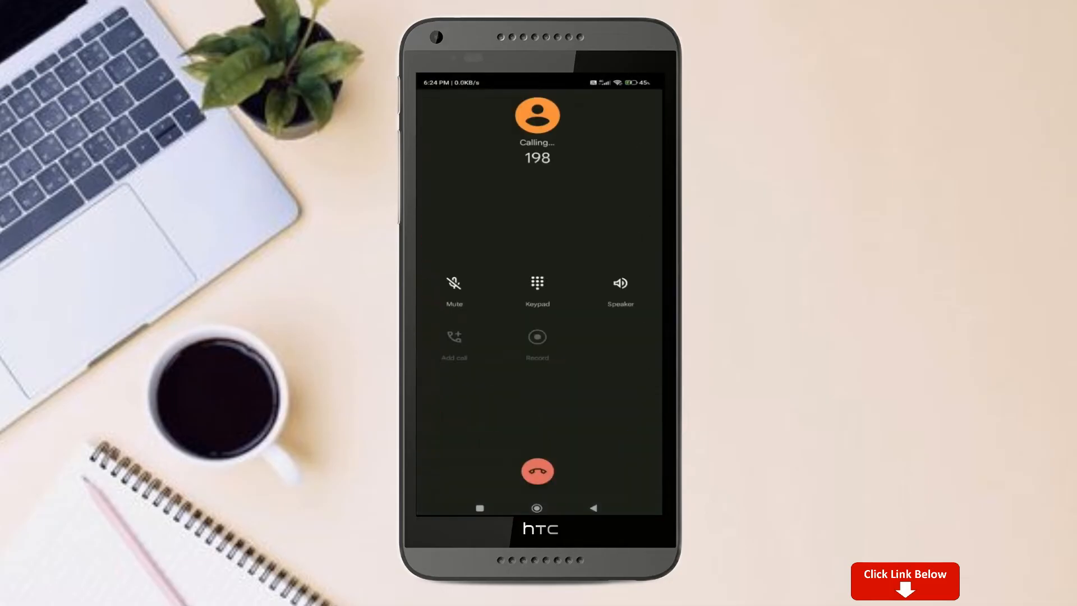
pyautogui.click(537, 471)
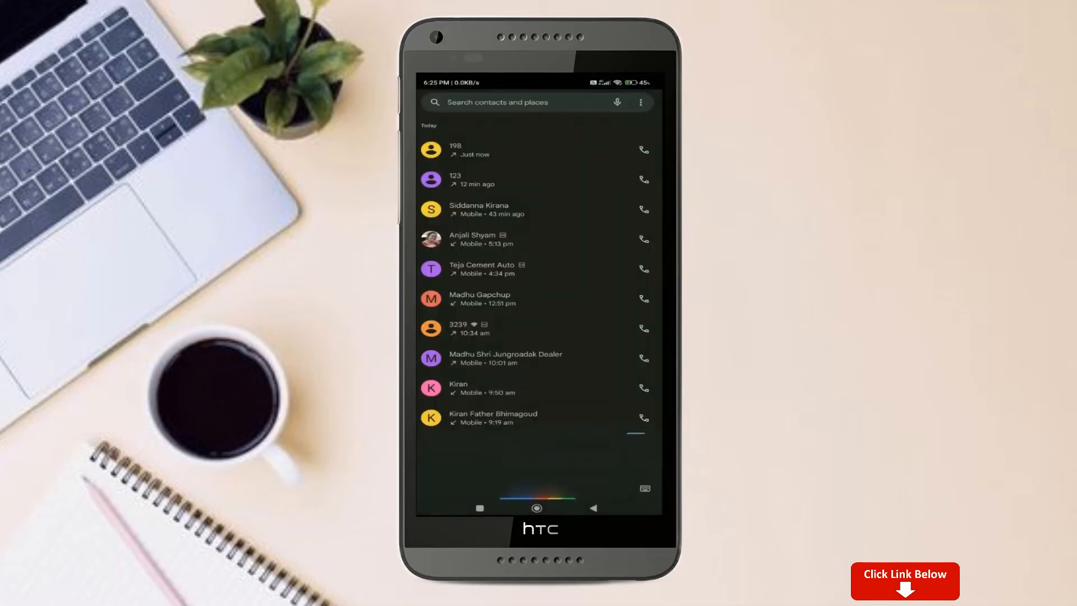